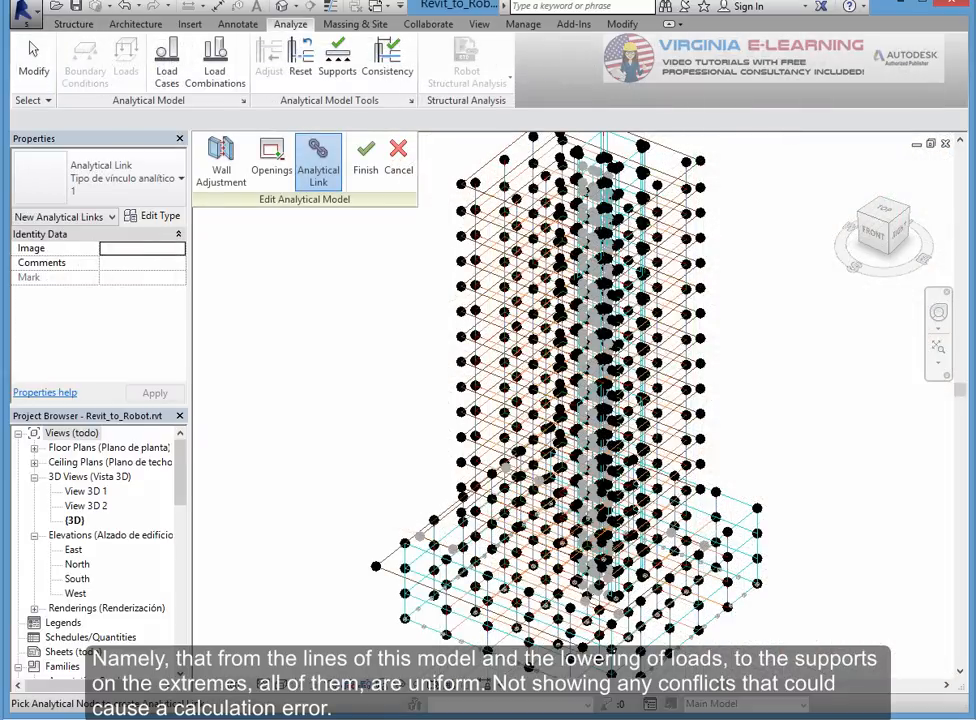
{"action": "mouse_move", "coordinate": [464, 384]}
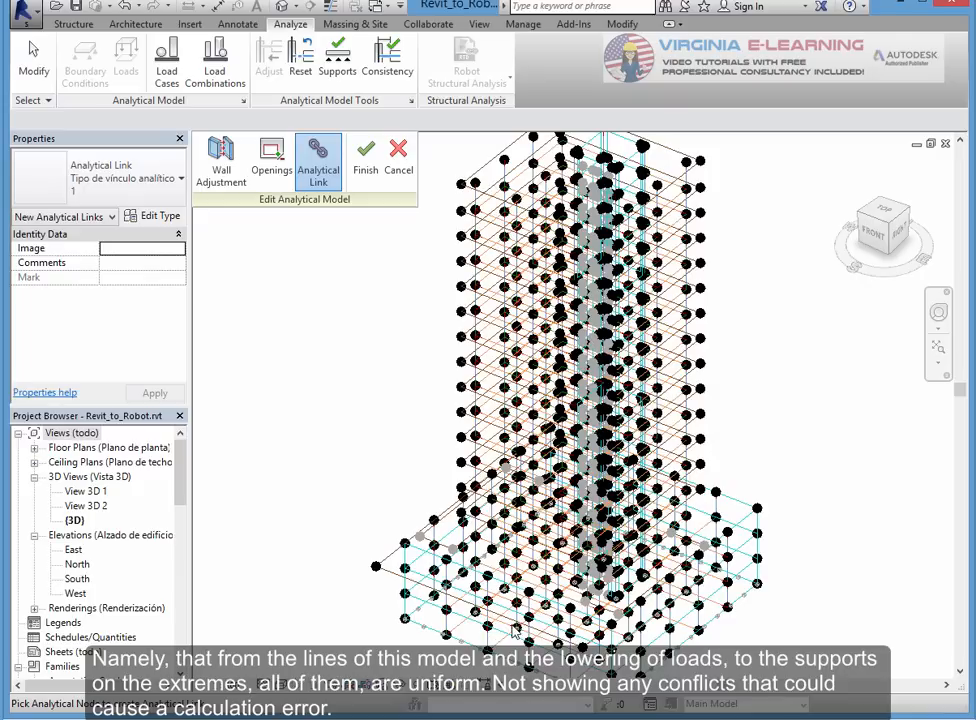
{"action": "mouse_move", "coordinate": [424, 320]}
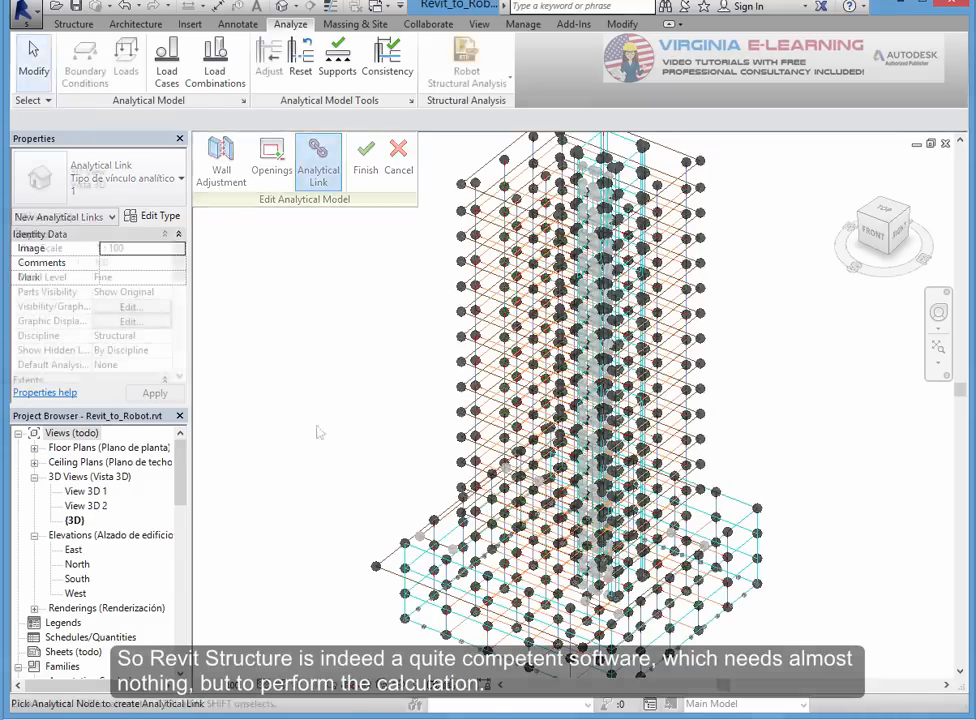
Open the high-rise building model with its storeys and basements in Robot's 3D view
{"action": "left_click", "coordinate": [364, 150]}
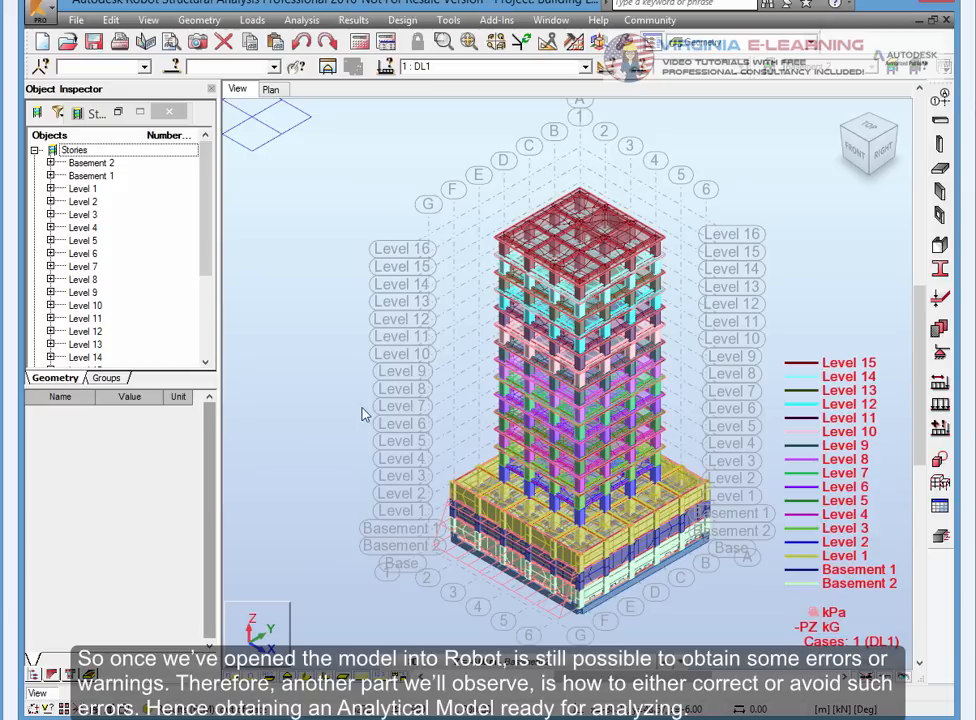
{"action": "mouse_move", "coordinate": [470, 338]}
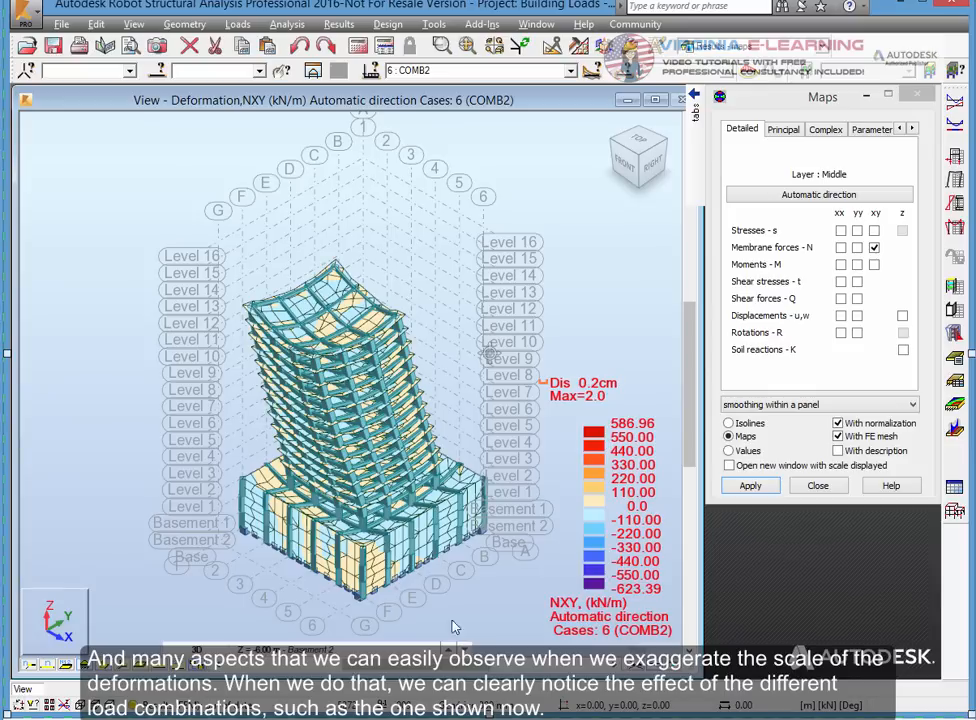
{"action": "mouse_move", "coordinate": [418, 488]}
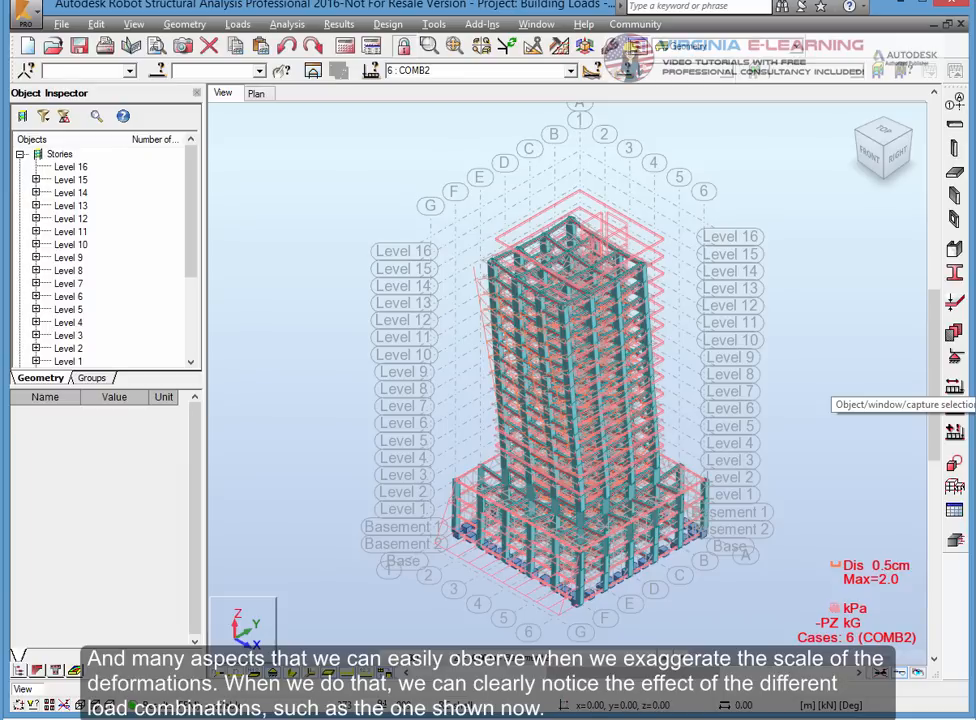
{"action": "mouse_move", "coordinate": [610, 452]}
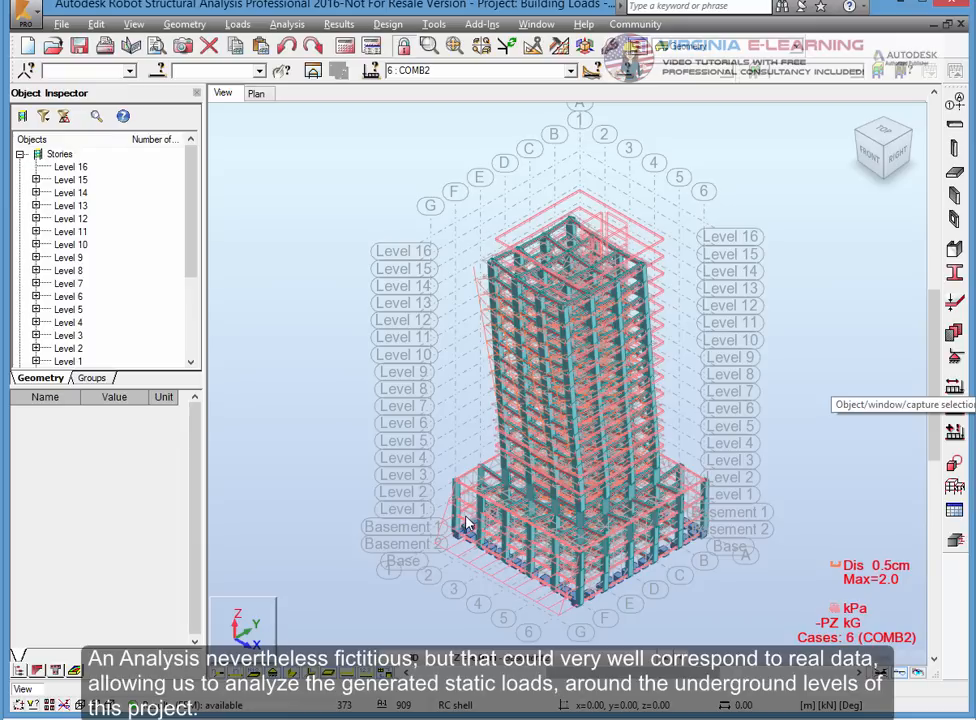
{"action": "mouse_move", "coordinate": [590, 416]}
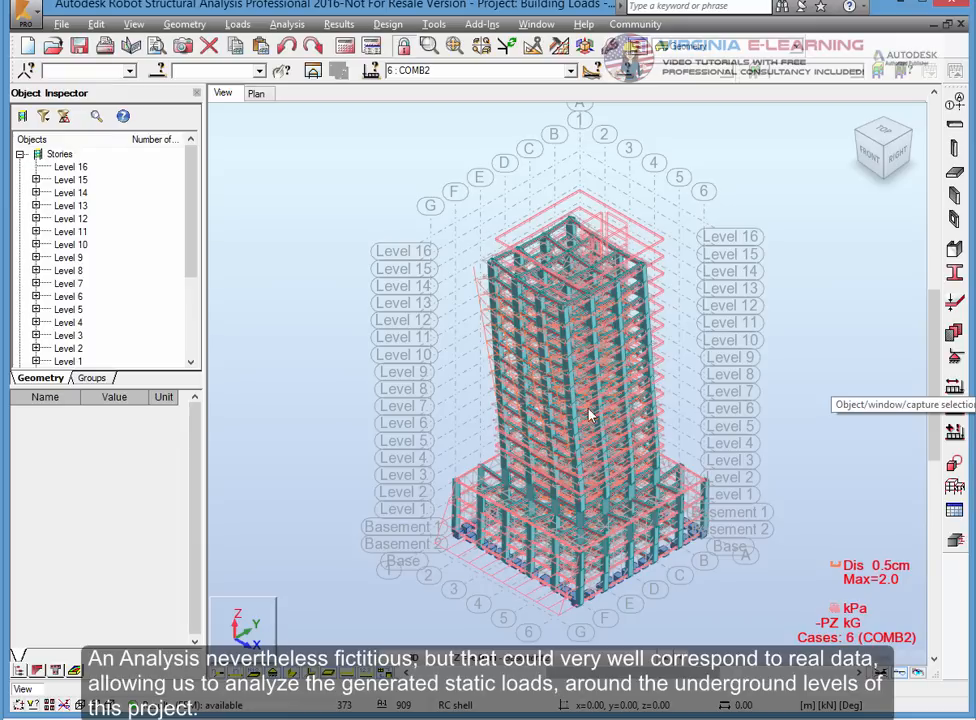
{"action": "mouse_move", "coordinate": [732, 572]}
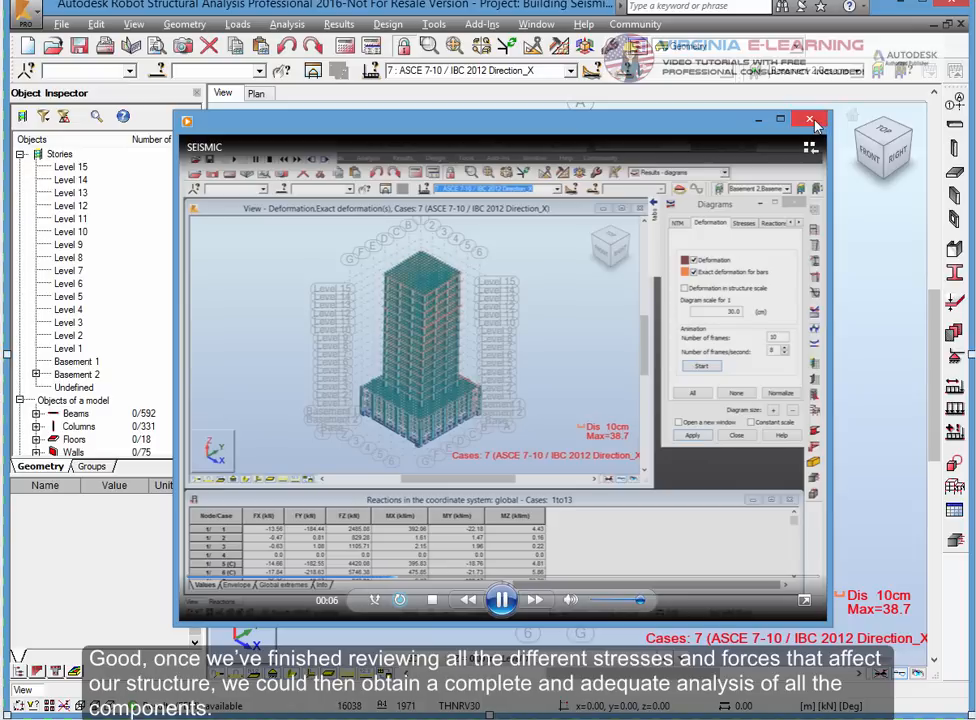
Close the X-direction seismic deformation and reactions results preview
{"action": "left_click", "coordinate": [812, 122]}
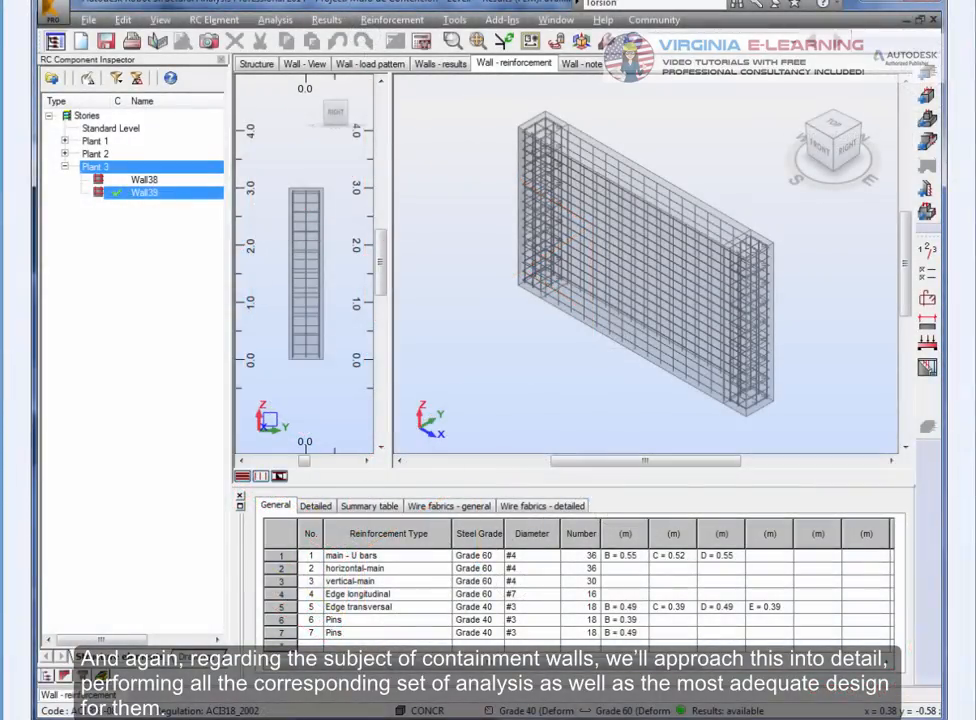
Show the reinforcement calculation note for Wall39 with its material, geometry and load data
{"action": "left_click", "coordinate": [592, 62]}
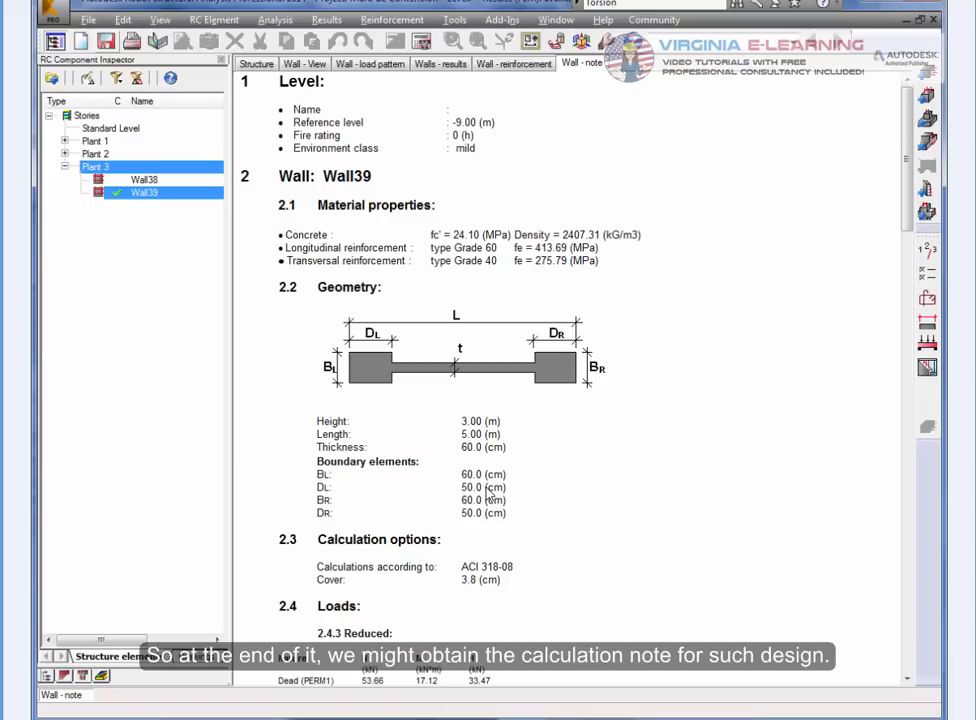